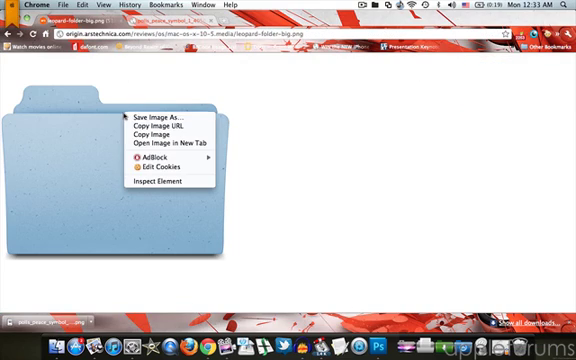
Save the large blue folder image from Chrome to the computer
{"action": "left_click", "coordinate": [343, 277]}
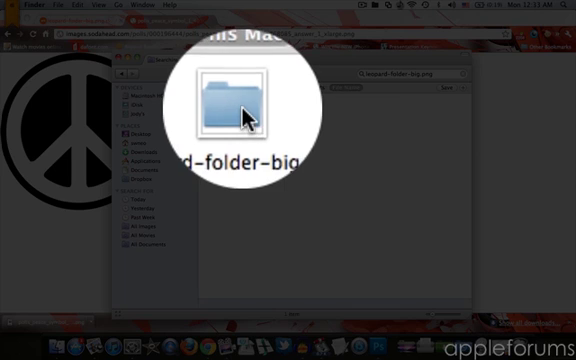
Open leopard-folder-big.png from Finder in Adobe Photoshop CS5
{"action": "right_click", "coordinate": [233, 110]}
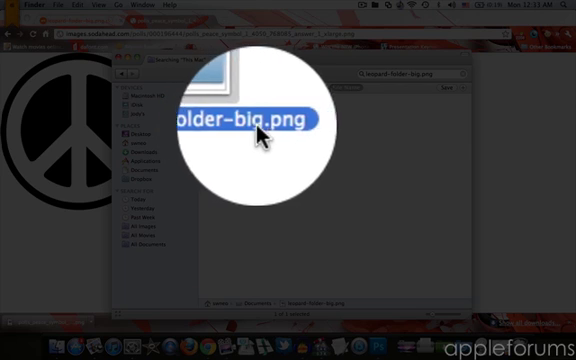
{"action": "right_click", "coordinate": [250, 130]}
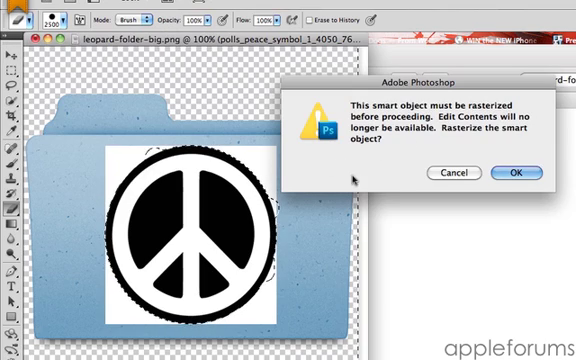
Rasterize the peace symbol layer and delete its white corner background
{"action": "left_click", "coordinate": [516, 172]}
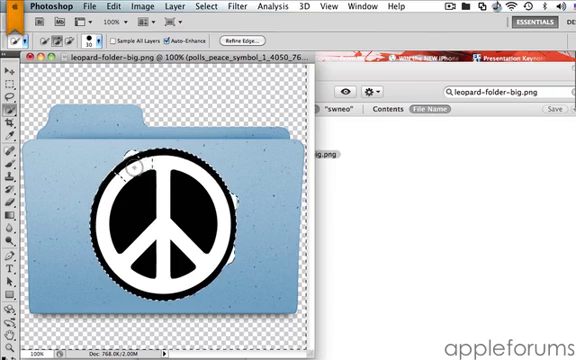
{"action": "left_click", "coordinate": [156, 6]}
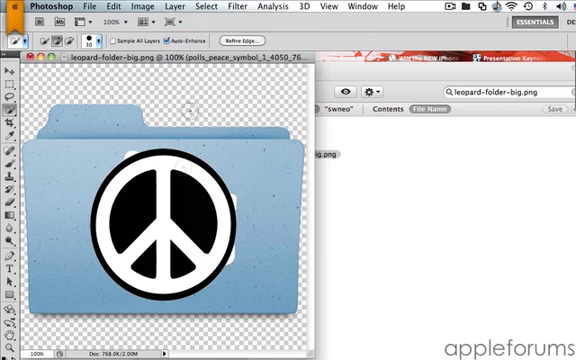
{"action": "left_click", "coordinate": [170, 190]}
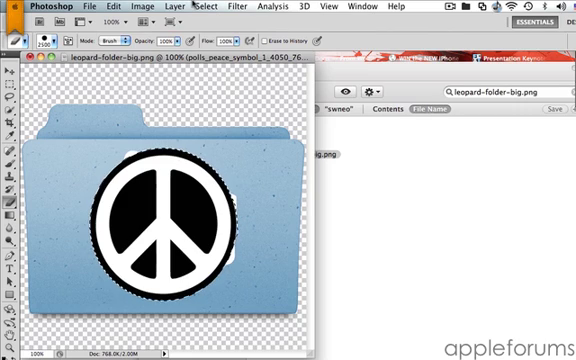
{"action": "left_click", "coordinate": [202, 6]}
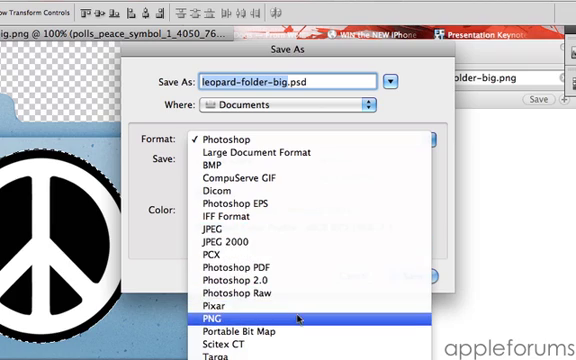
Save a PNG copy named 'Peace Sign Folder' in Documents
{"action": "left_click", "coordinate": [219, 316]}
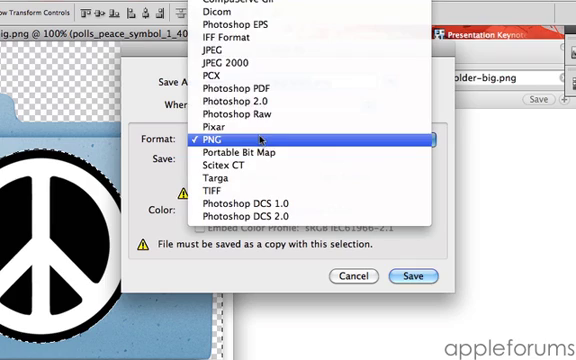
{"action": "left_click", "coordinate": [224, 138]}
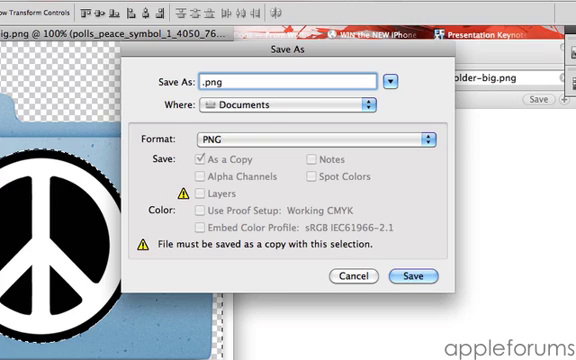
{"action": "type", "text": "Peace Sign F"}
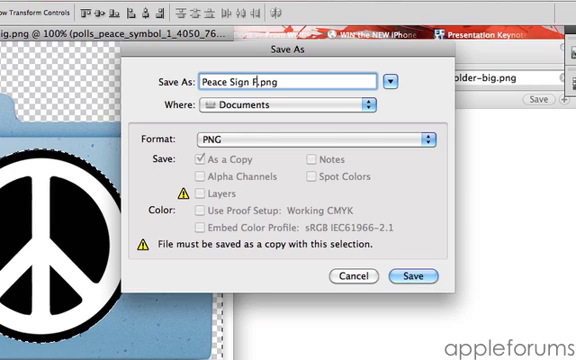
{"action": "left_click", "coordinate": [380, 104]}
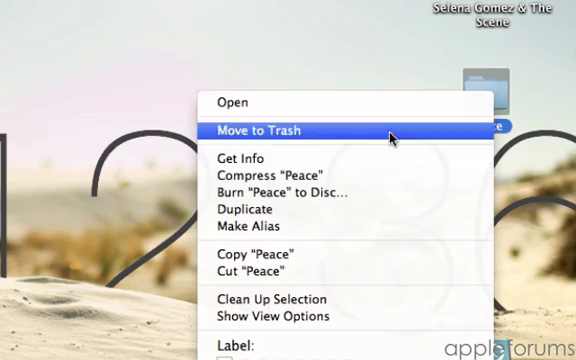
Open Get Info for the Peace folder on the desktop
{"action": "left_click", "coordinate": [240, 158]}
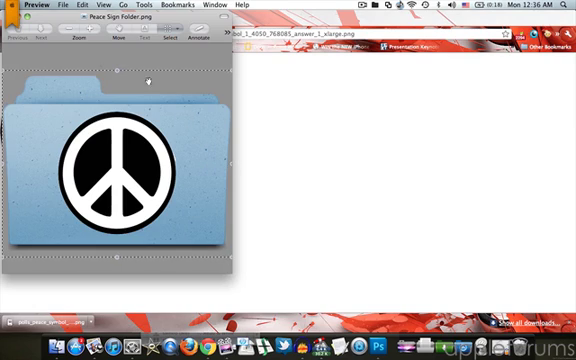
{"action": "mouse_move", "coordinate": [107, 135]}
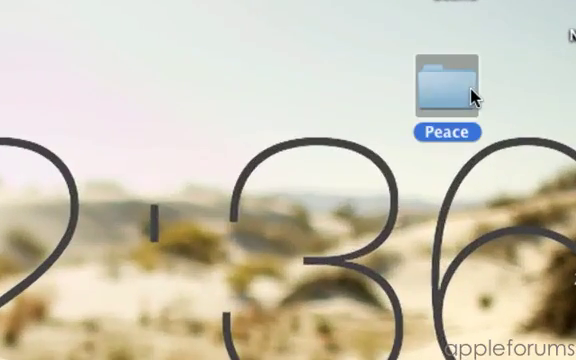
{"action": "mouse_move", "coordinate": [475, 95]}
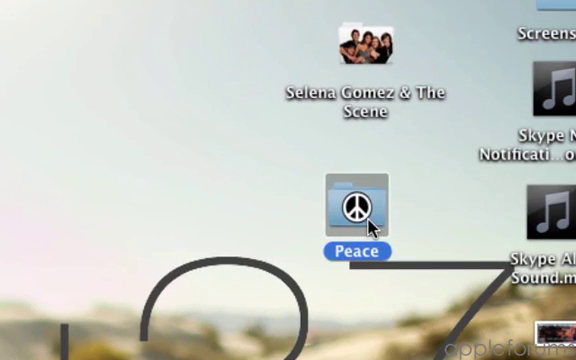
Move the Peace folder left on the desktop and select it to view its icon
{"action": "left_click_drag", "start_coordinate": [350, 215], "coordinate": [100, 150]}
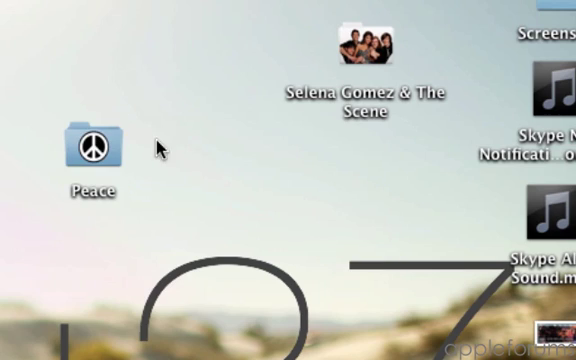
{"action": "mouse_move", "coordinate": [120, 148]}
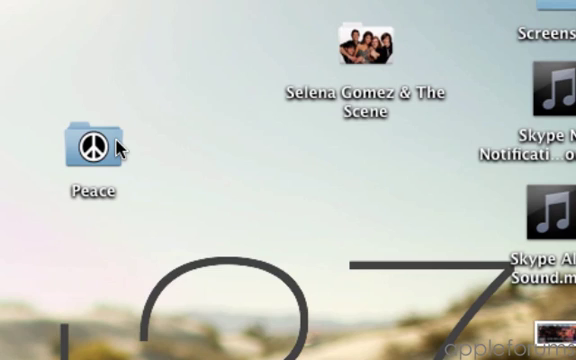
{"action": "left_click", "coordinate": [90, 148]}
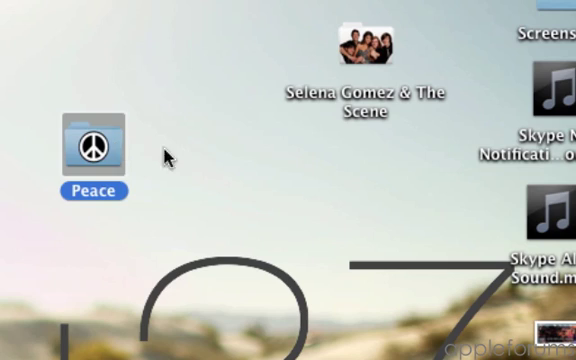